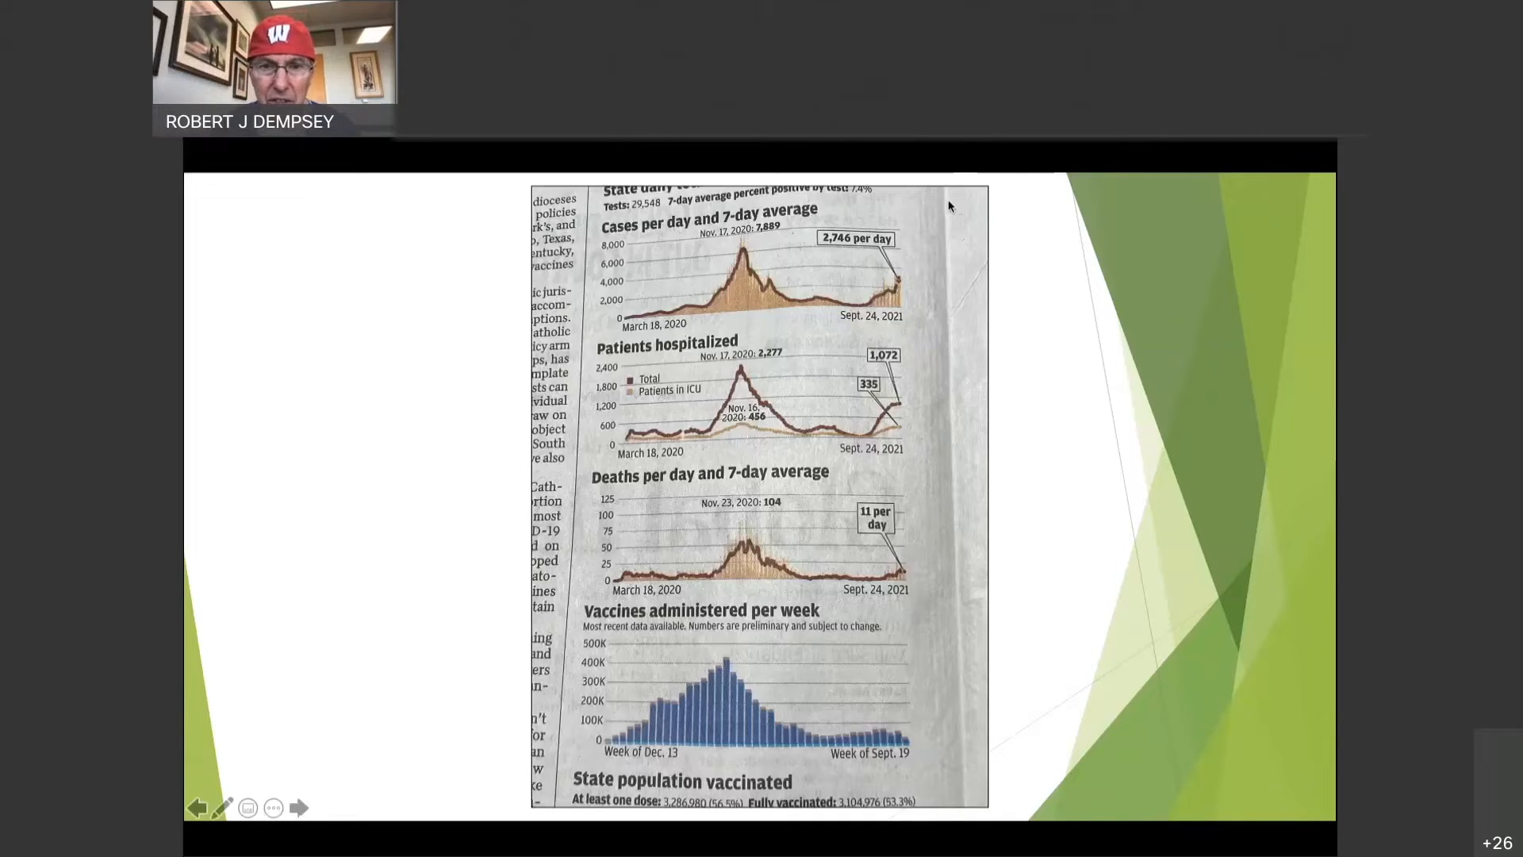
pyautogui.moveTo(832, 289)
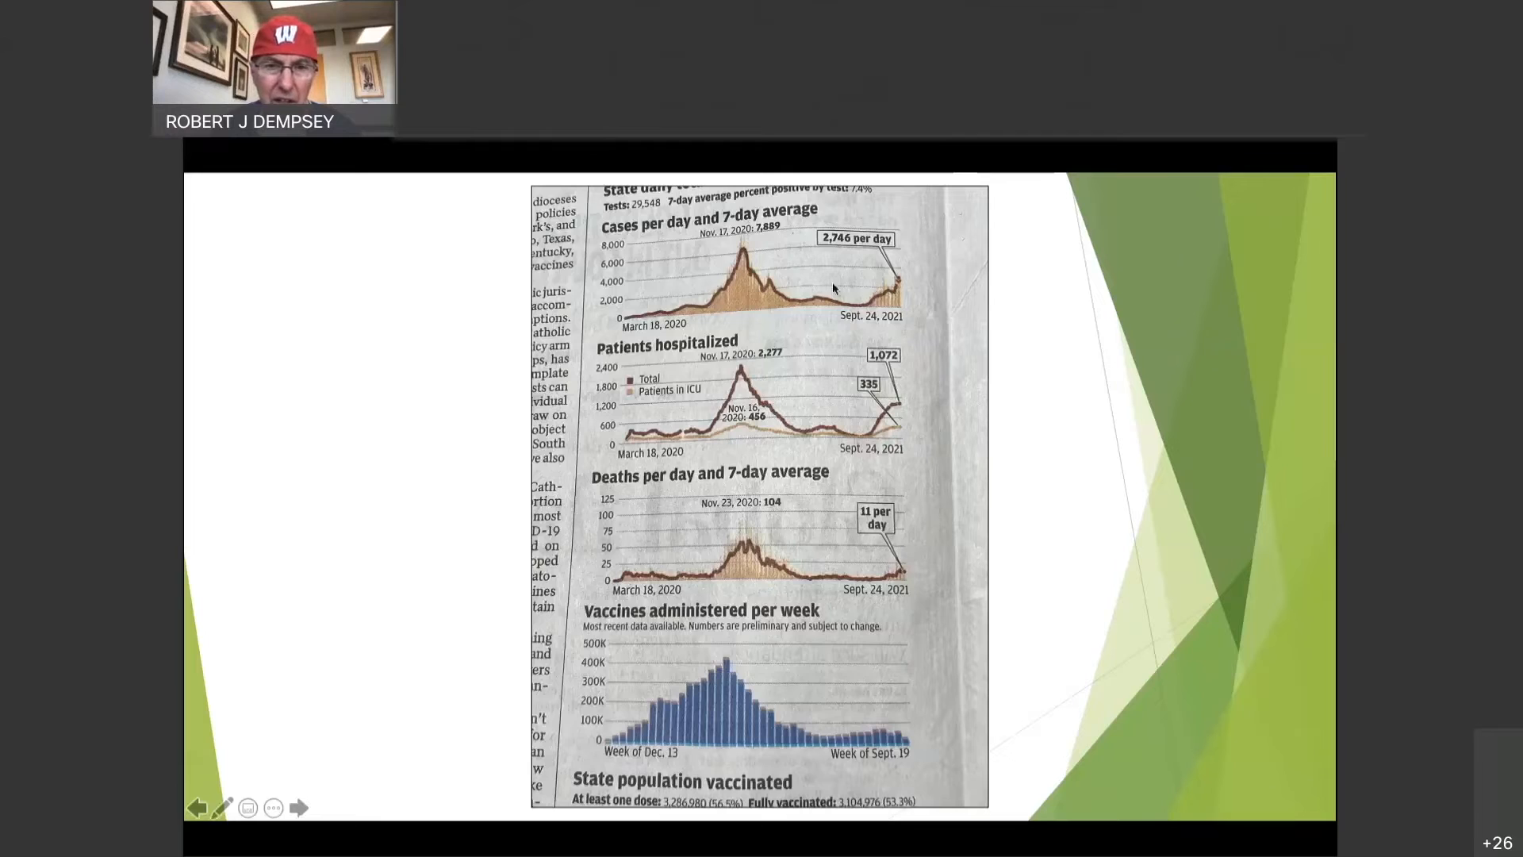
pyautogui.moveTo(808, 284)
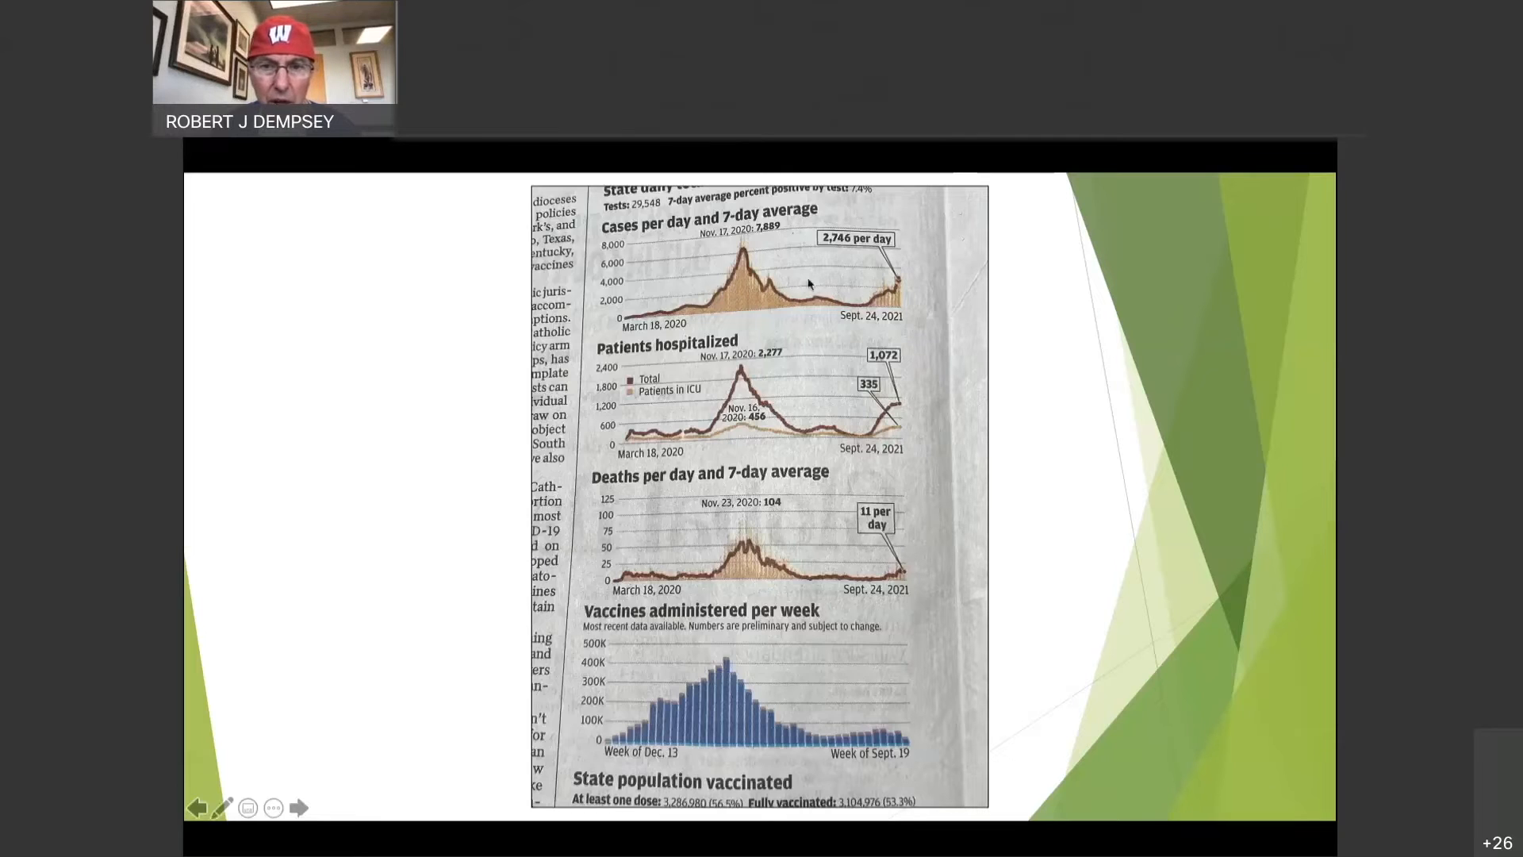
pyautogui.moveTo(727, 292)
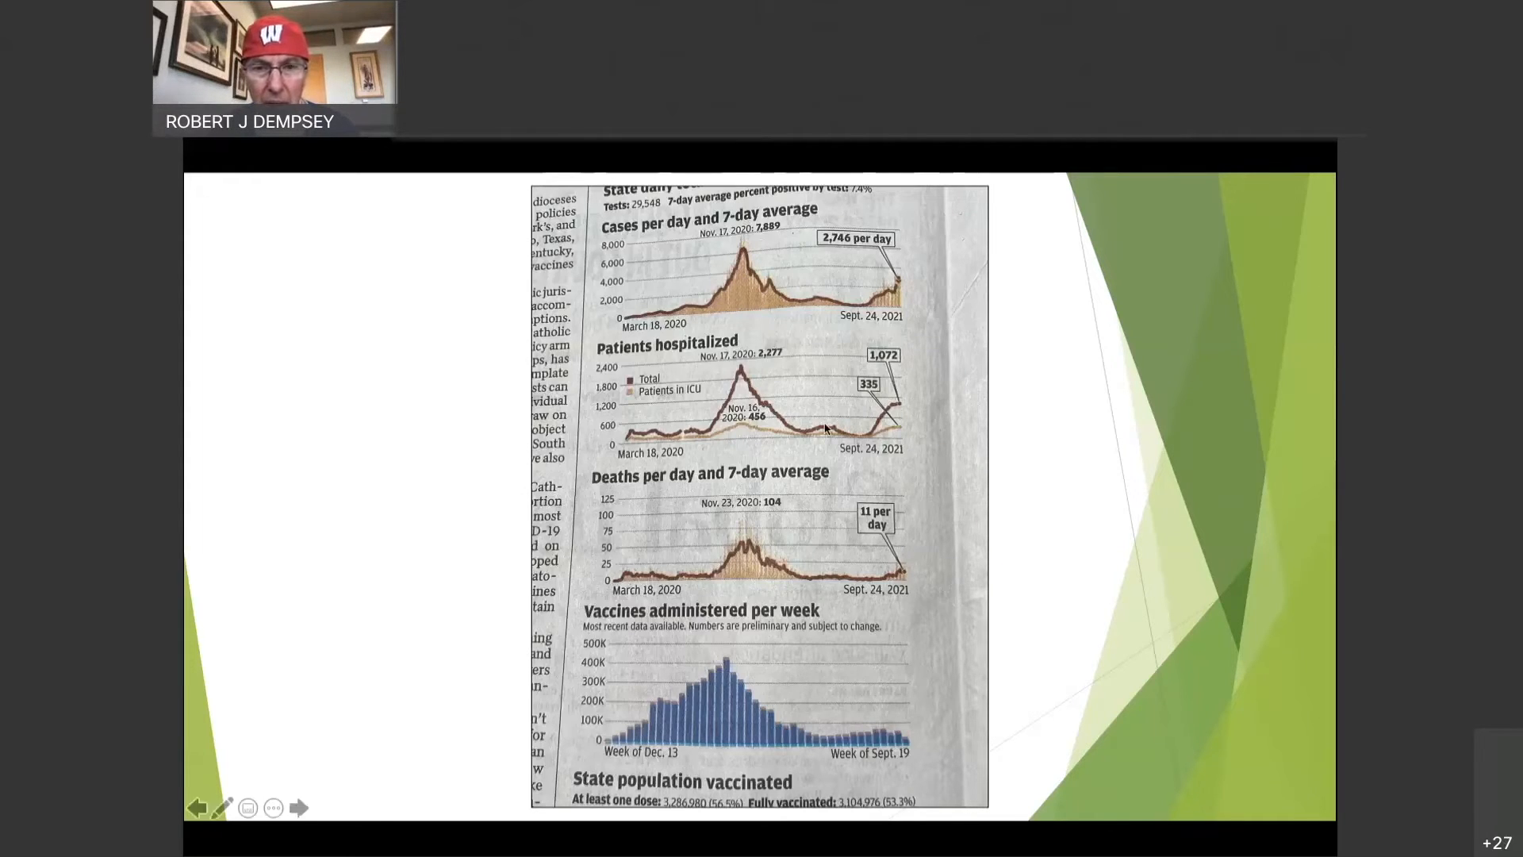
pyautogui.moveTo(743, 260)
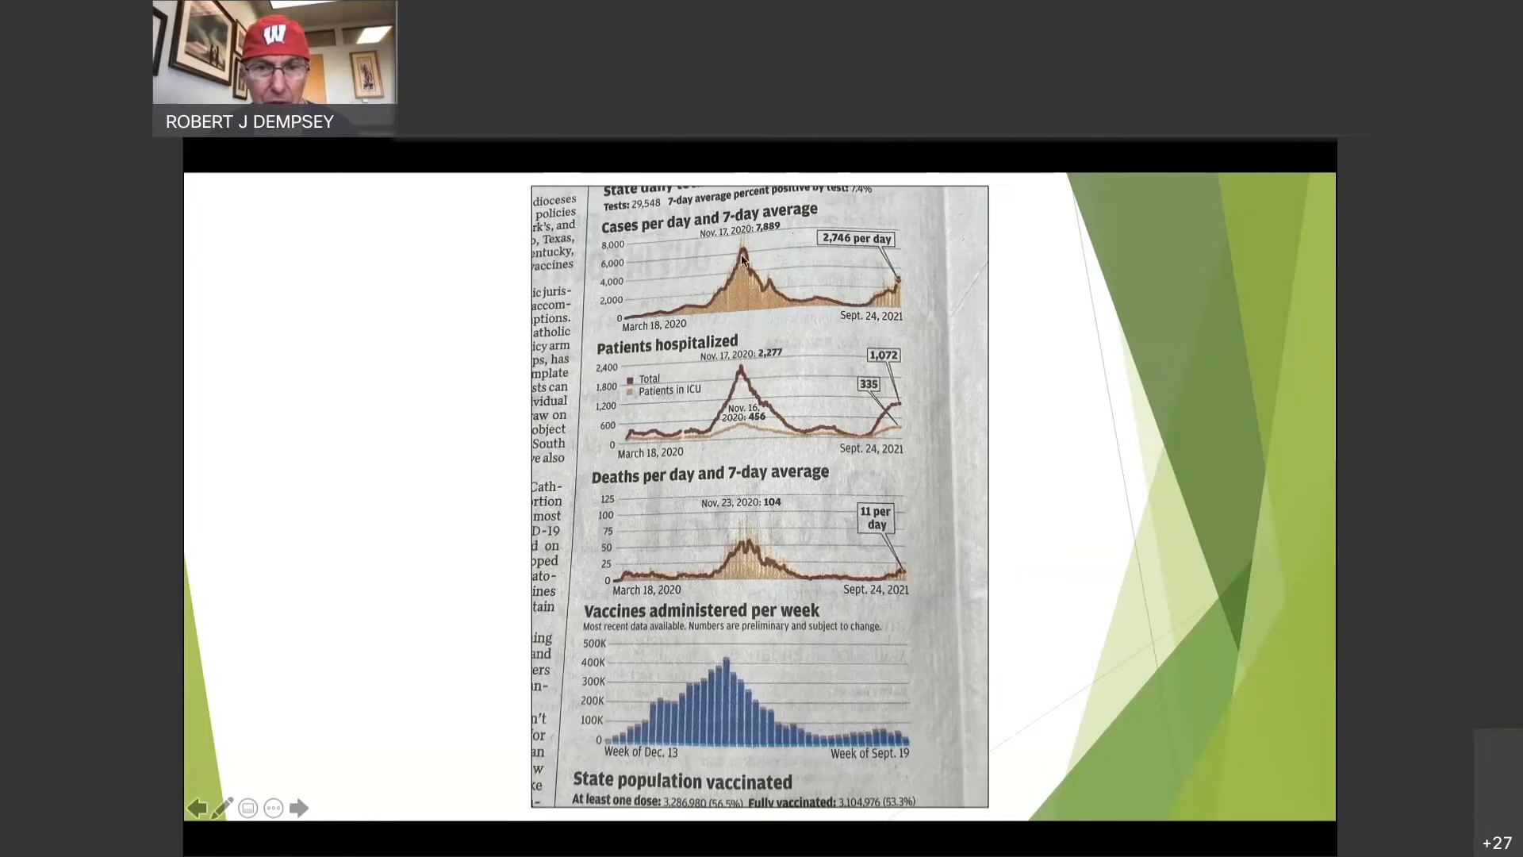
pyautogui.moveTo(728, 291)
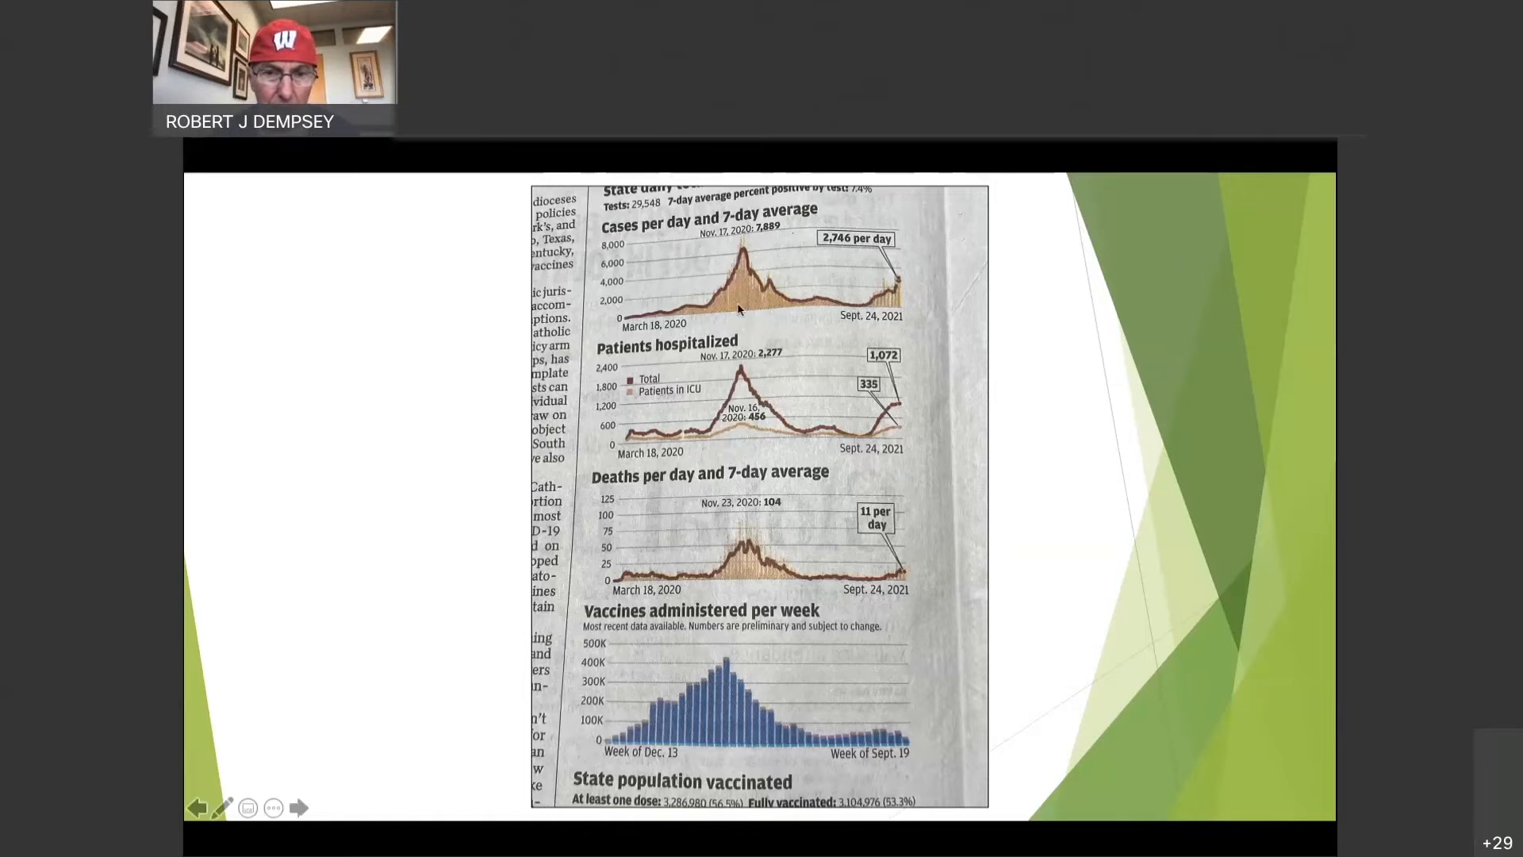
pyautogui.moveTo(740, 377)
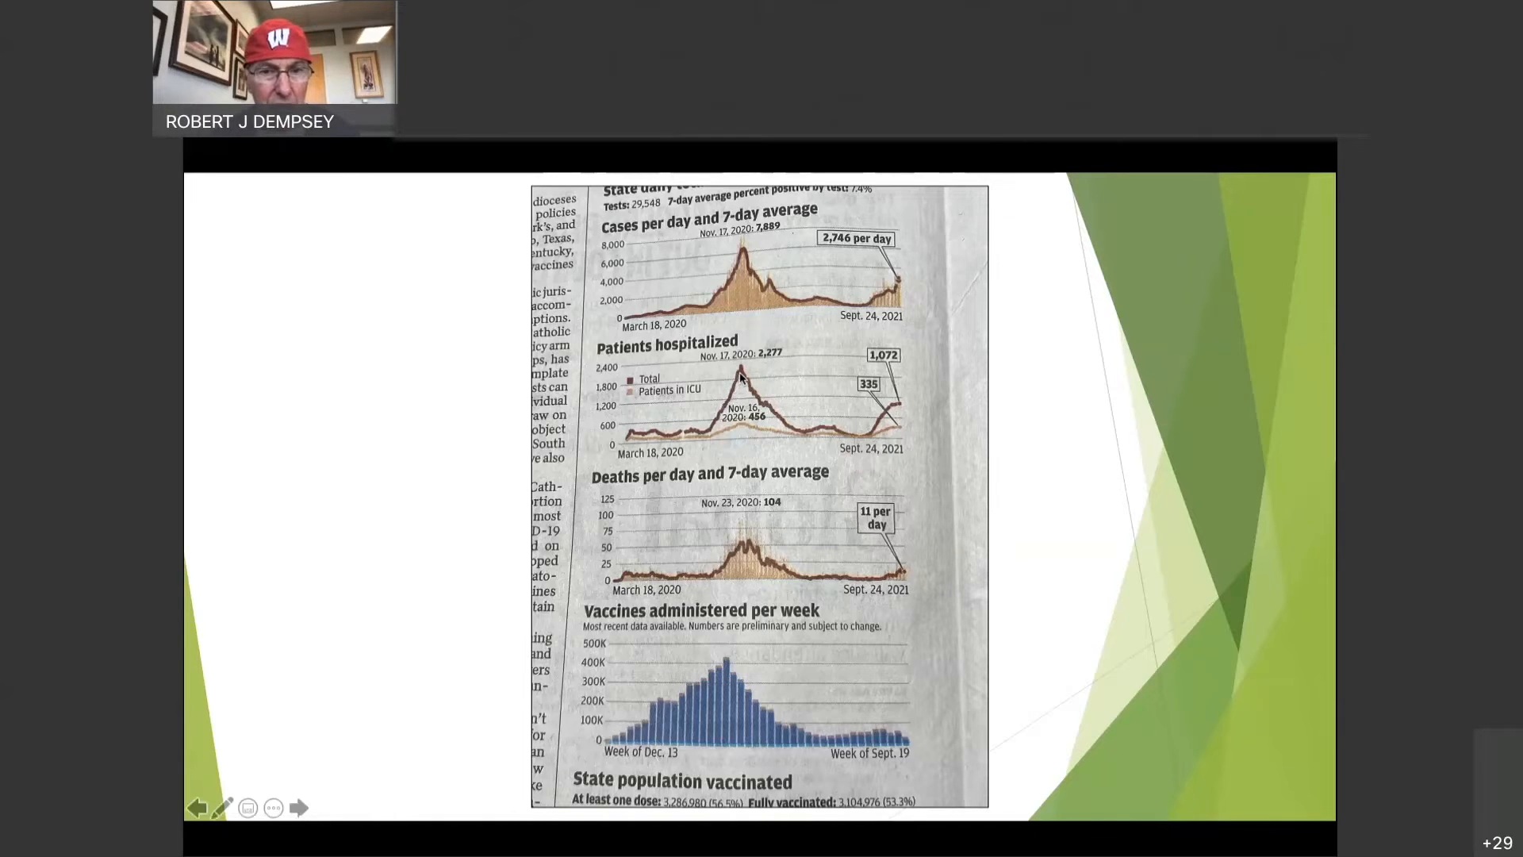
pyautogui.moveTo(770, 396)
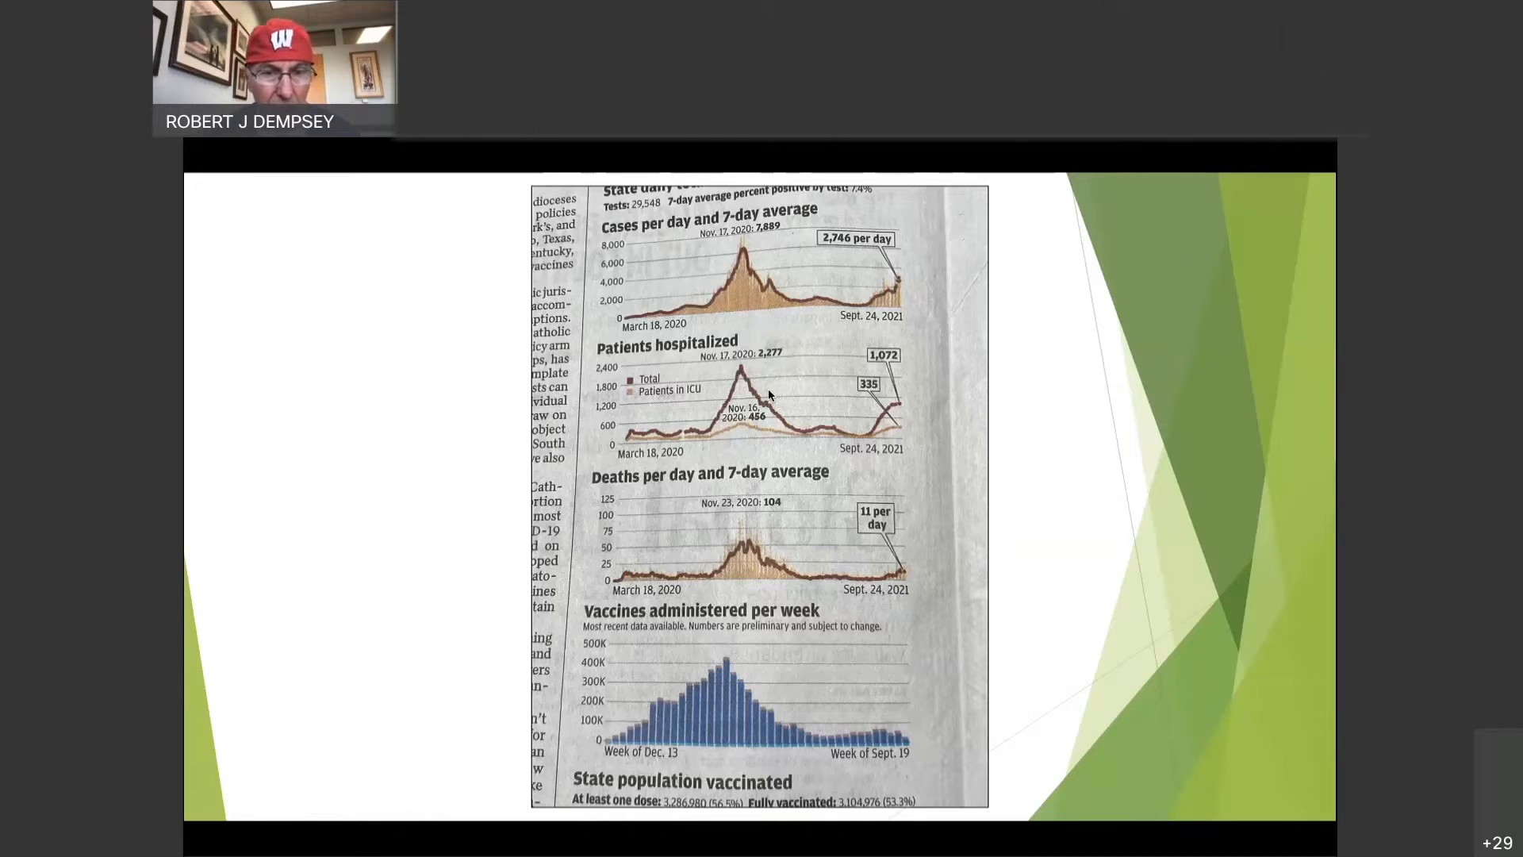
pyautogui.moveTo(809, 395)
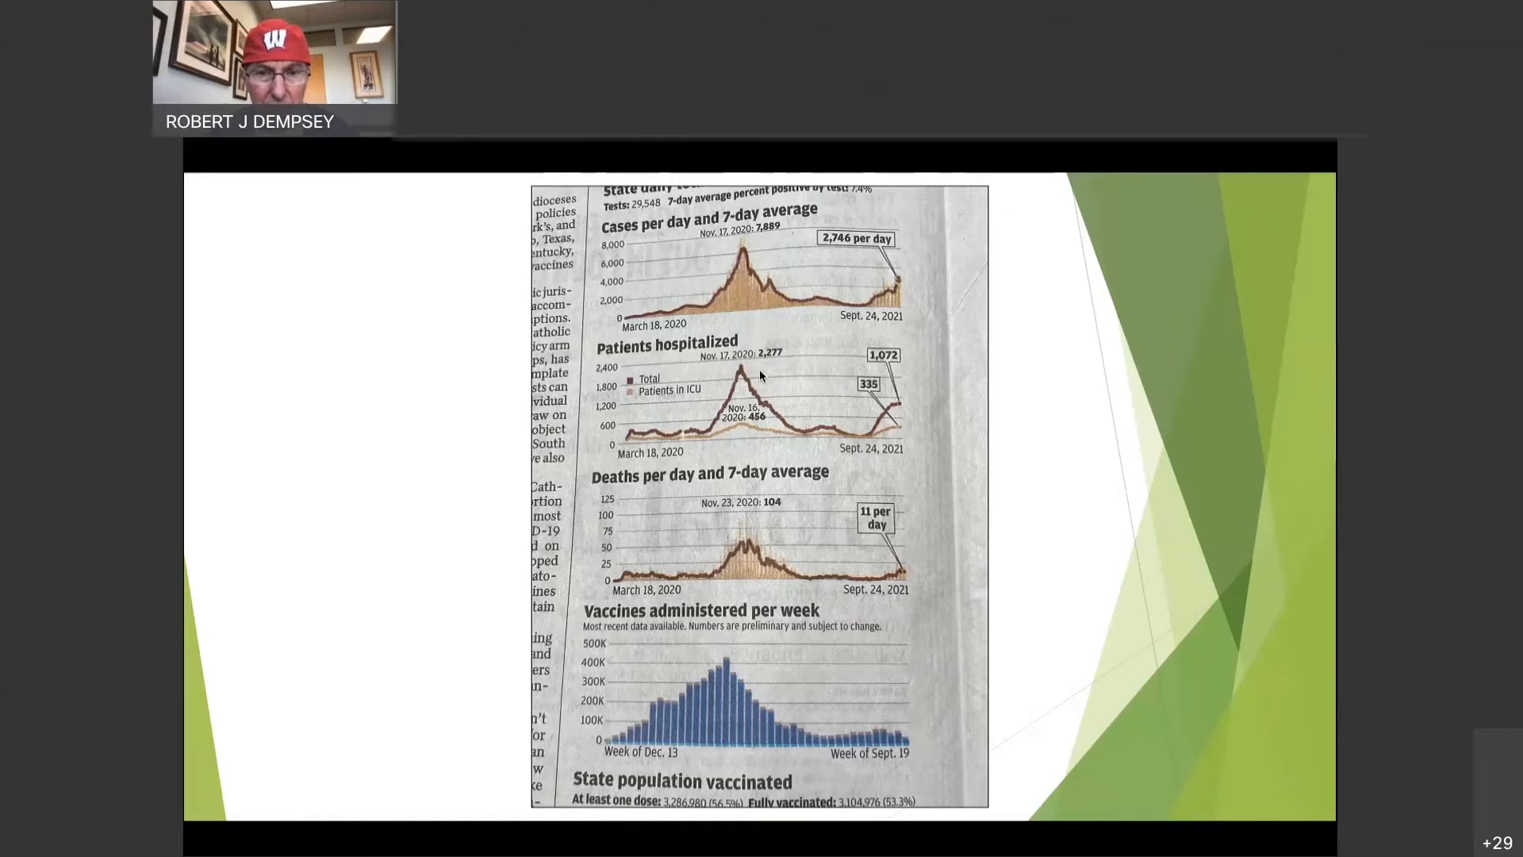
pyautogui.moveTo(743, 427)
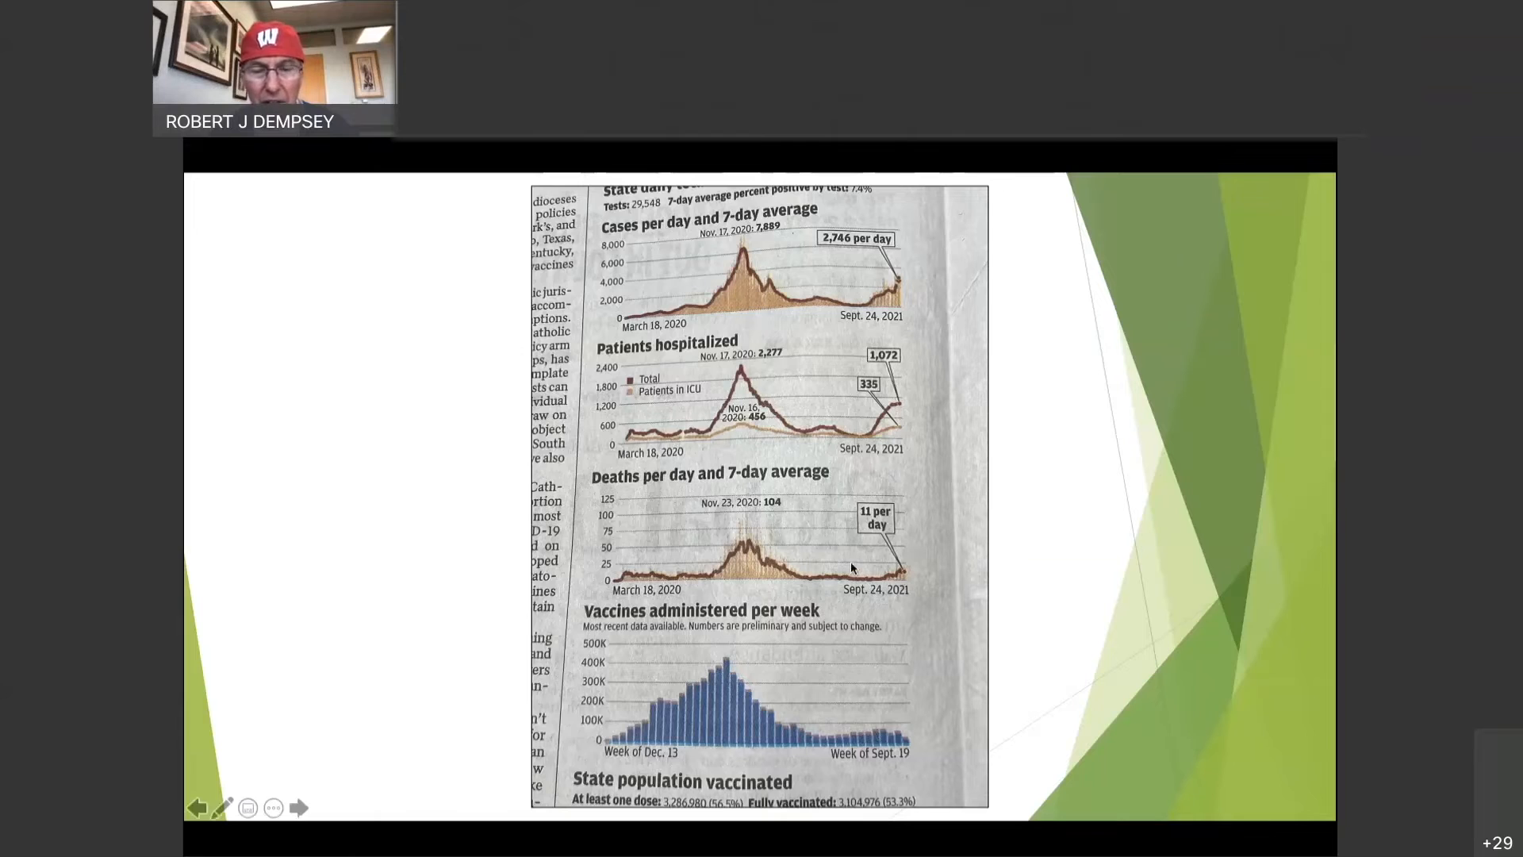
pyautogui.moveTo(903, 369)
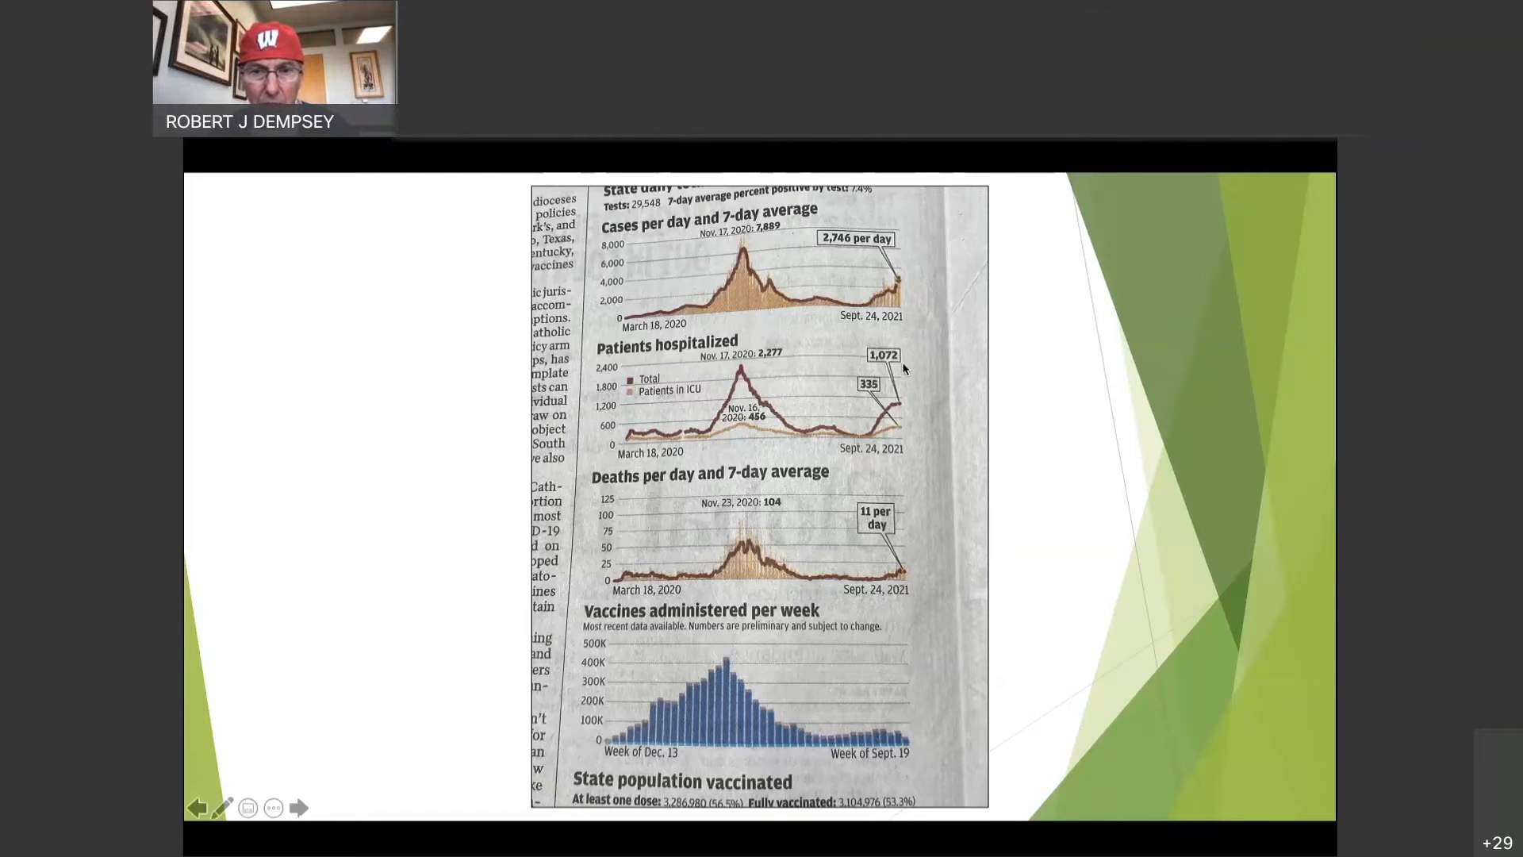
pyautogui.moveTo(899, 434)
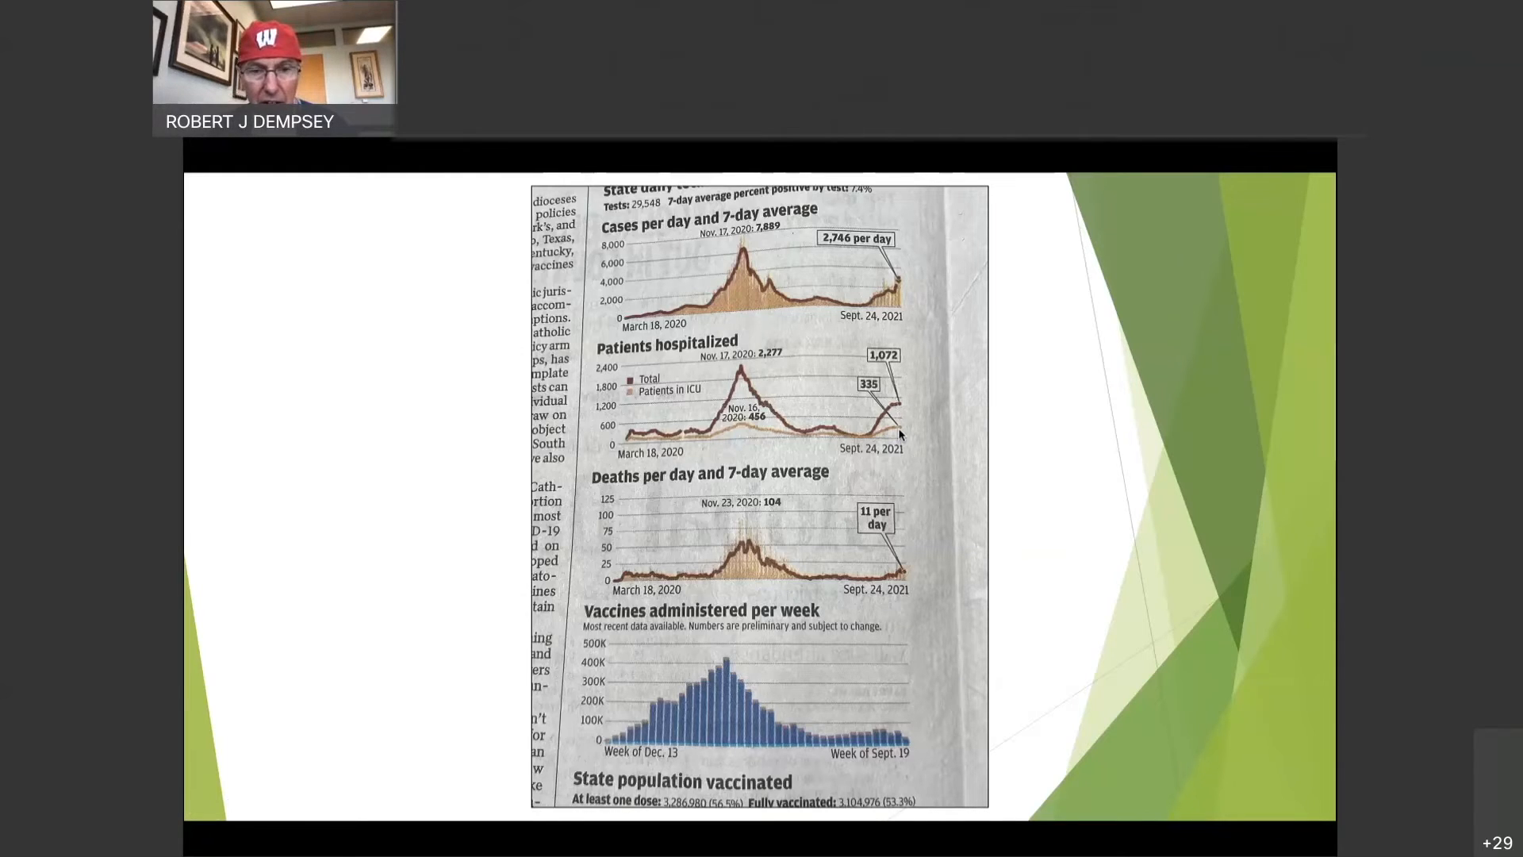
pyautogui.moveTo(874, 413)
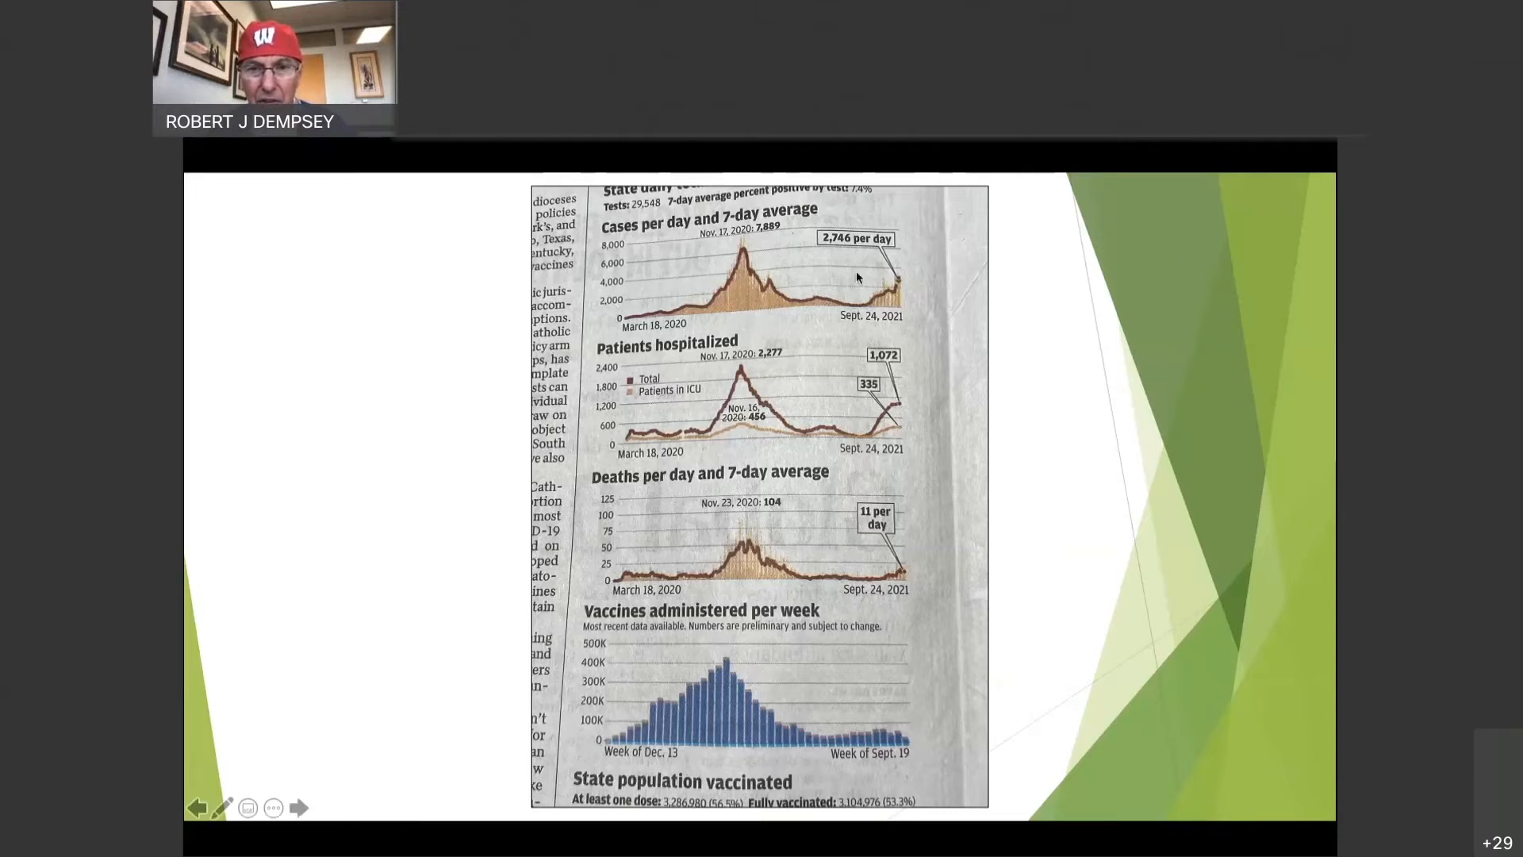
pyautogui.moveTo(923, 302)
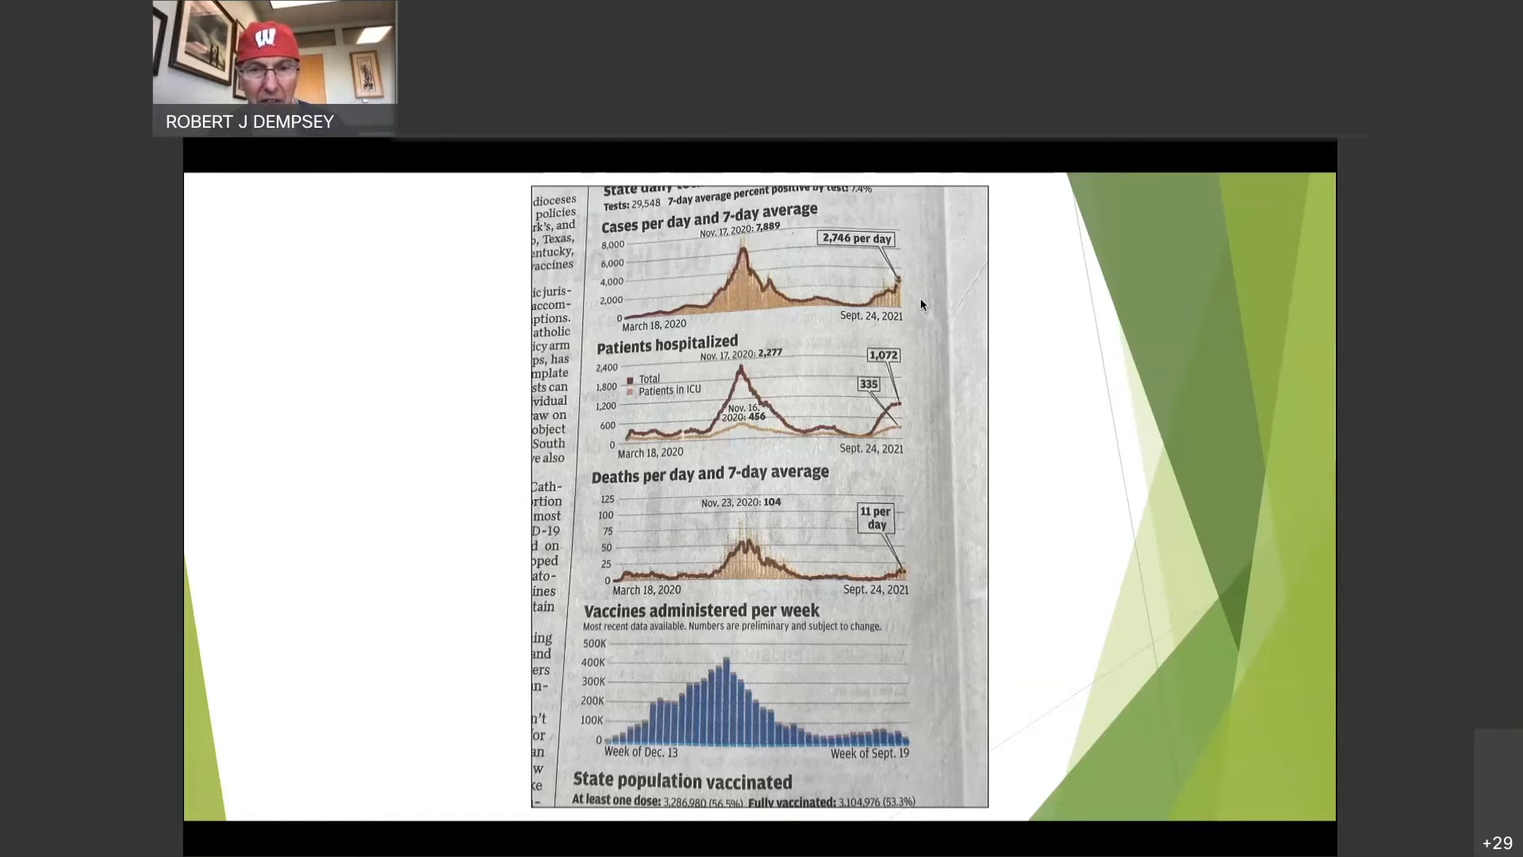
pyautogui.moveTo(908, 393)
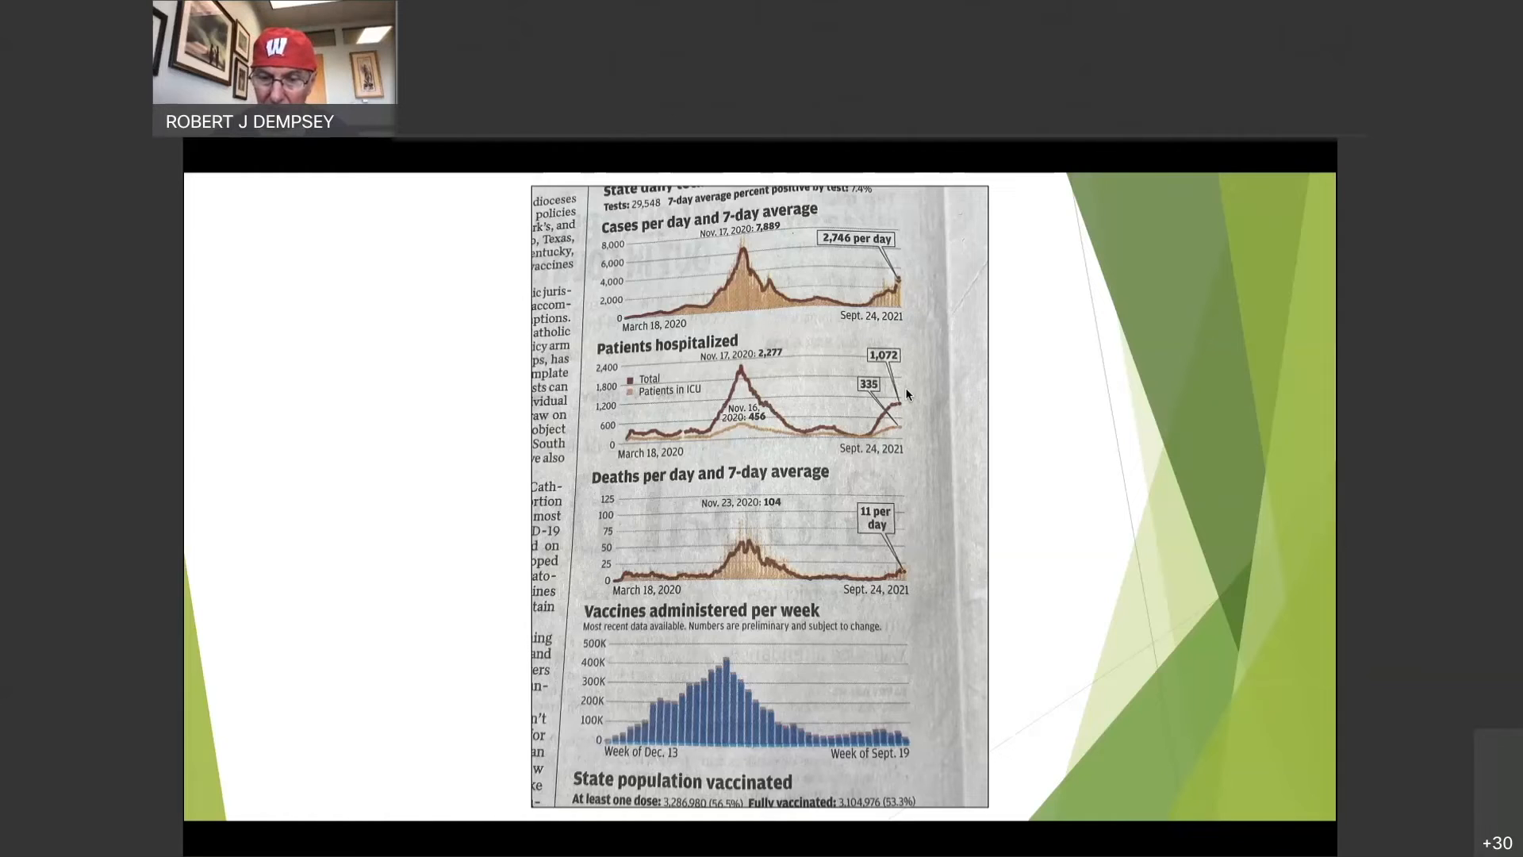
pyautogui.moveTo(912, 420)
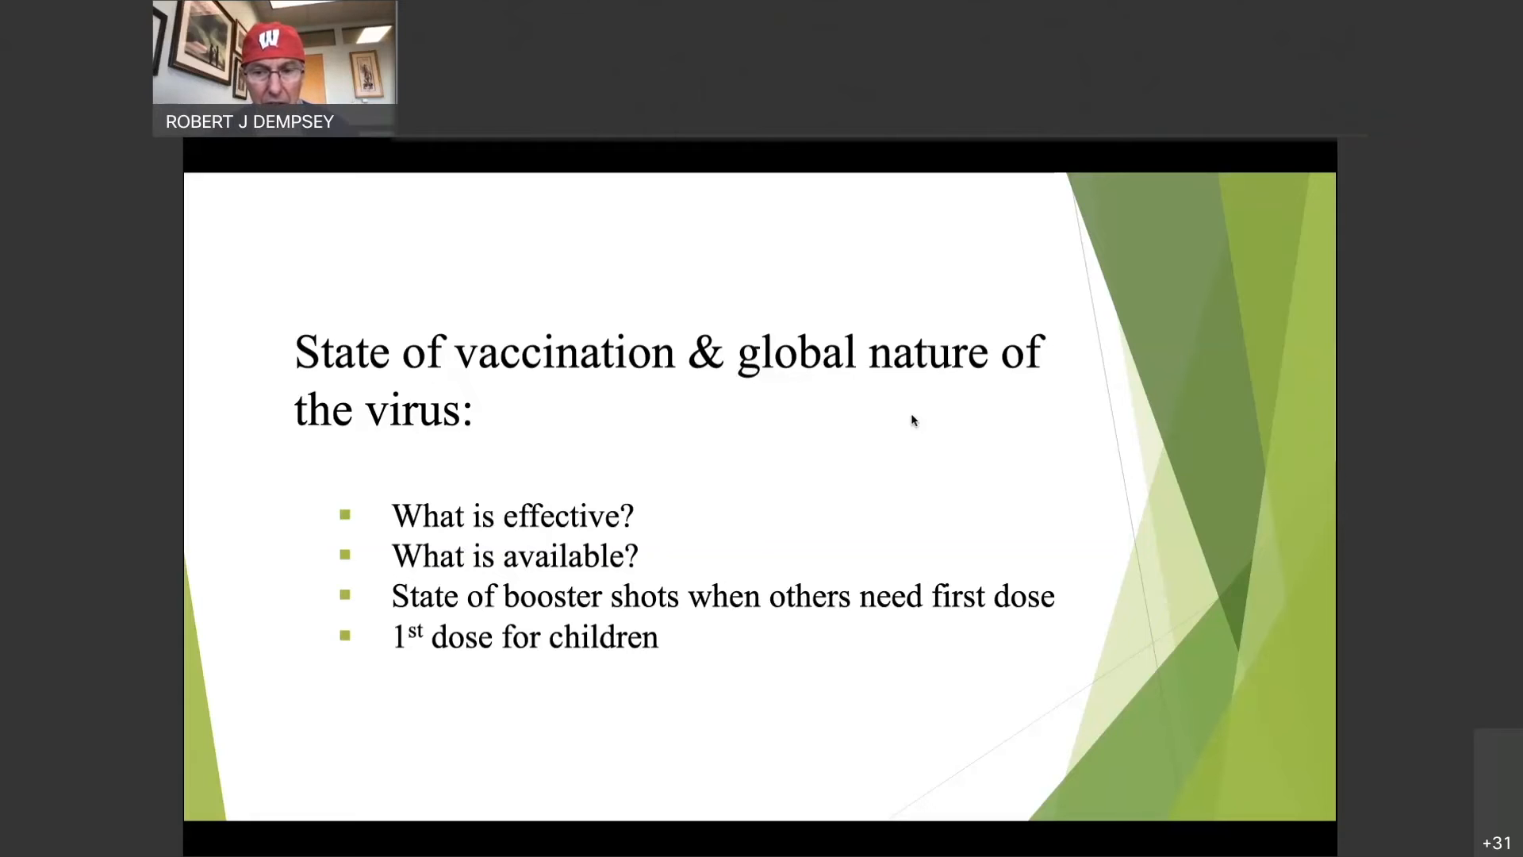
pyautogui.moveTo(1124, 578)
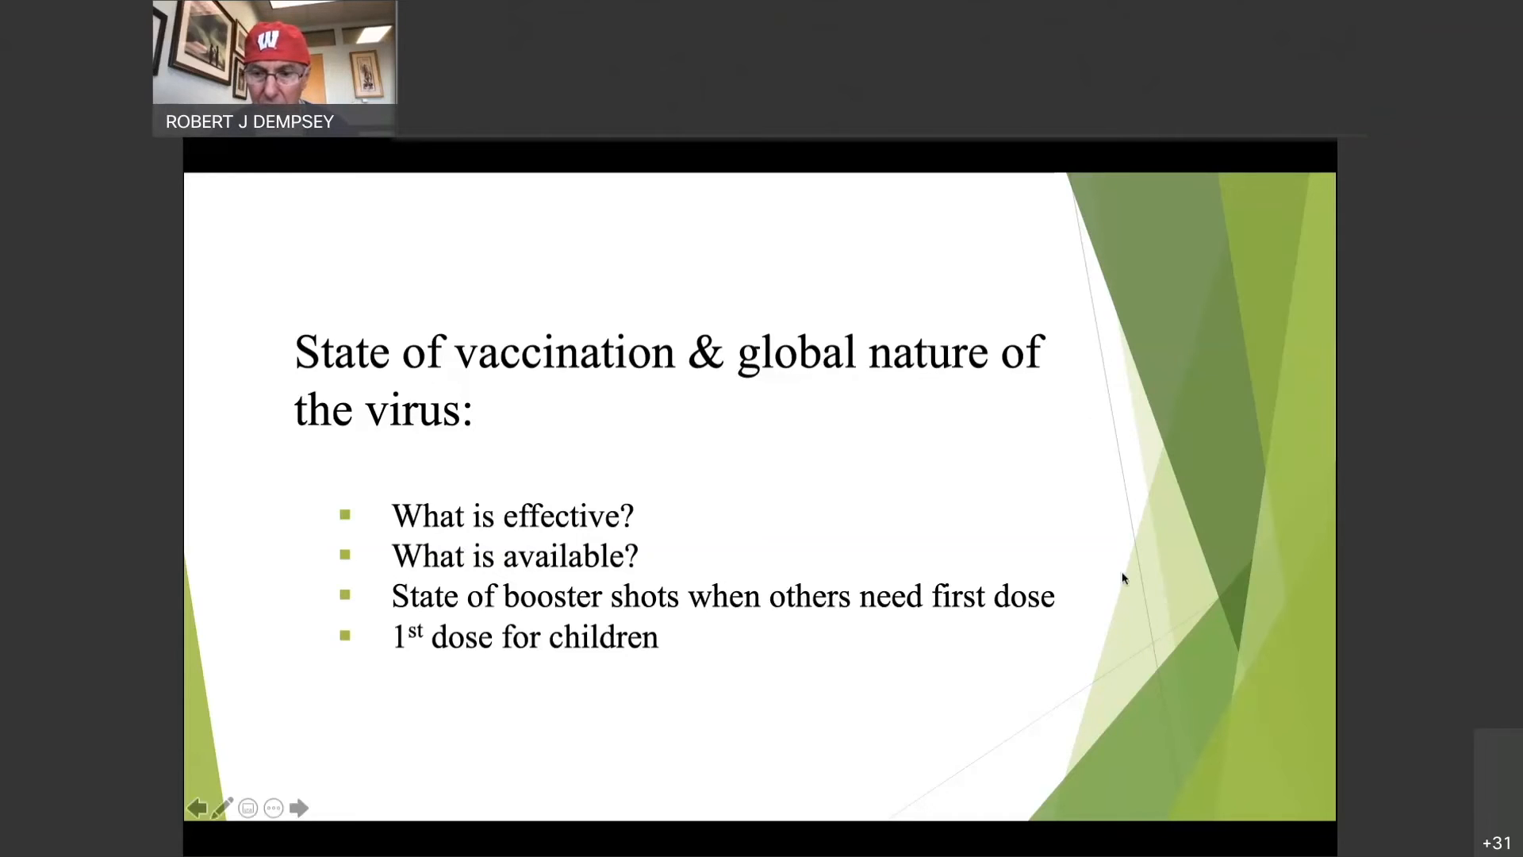
pyautogui.moveTo(1060, 695)
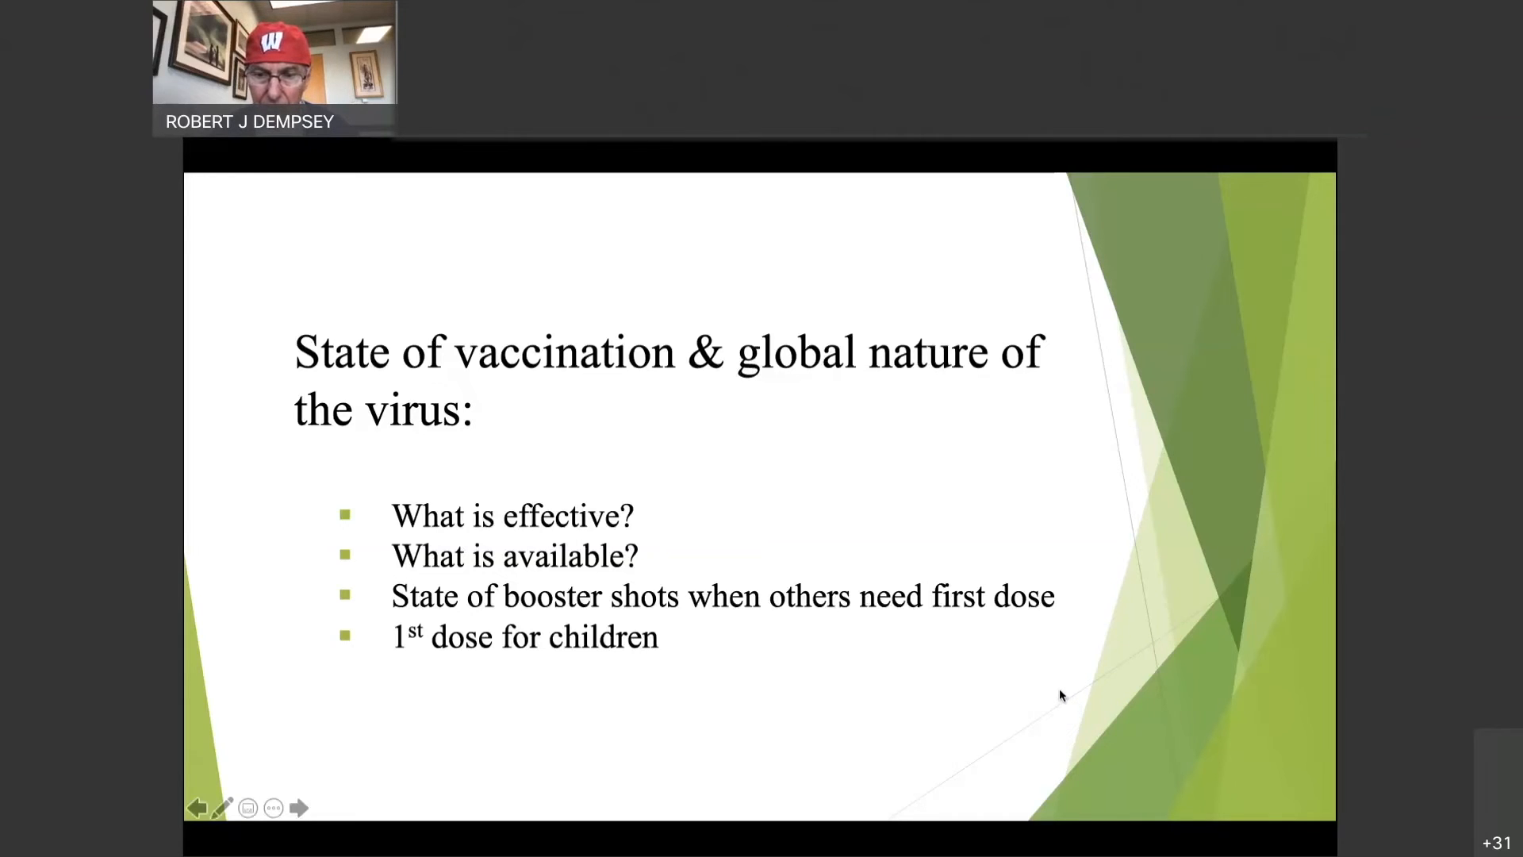